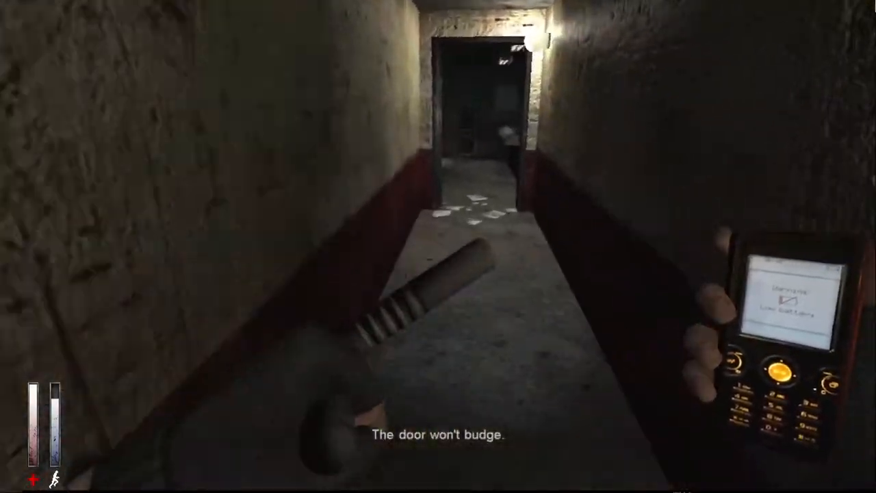
mouse_move(438, 246)
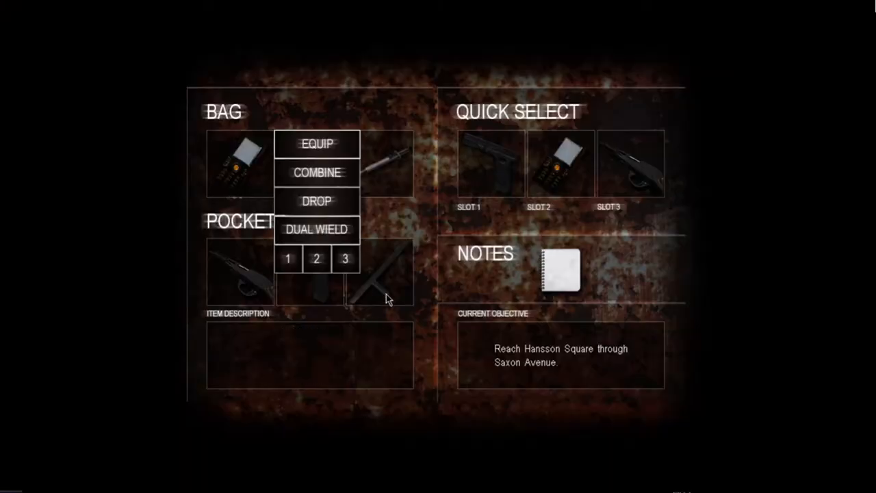
Choose an option in the item menu and return to the corridor with baton and phone.
click(318, 200)
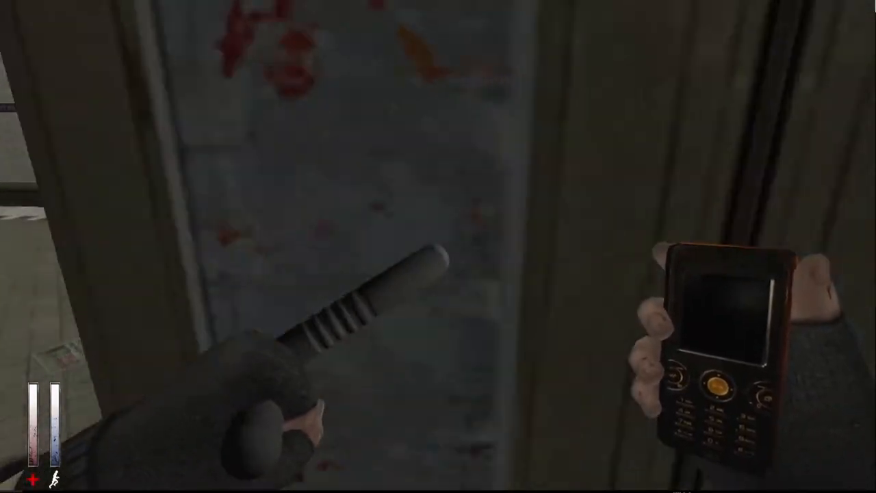
Switch to the pistol and walk out onto the subway platform.
key(Tab)
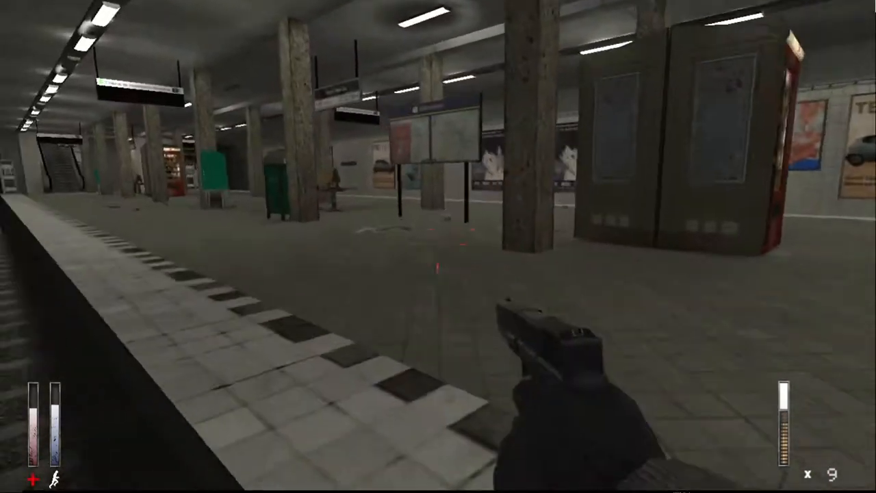
mouse_move(439, 247)
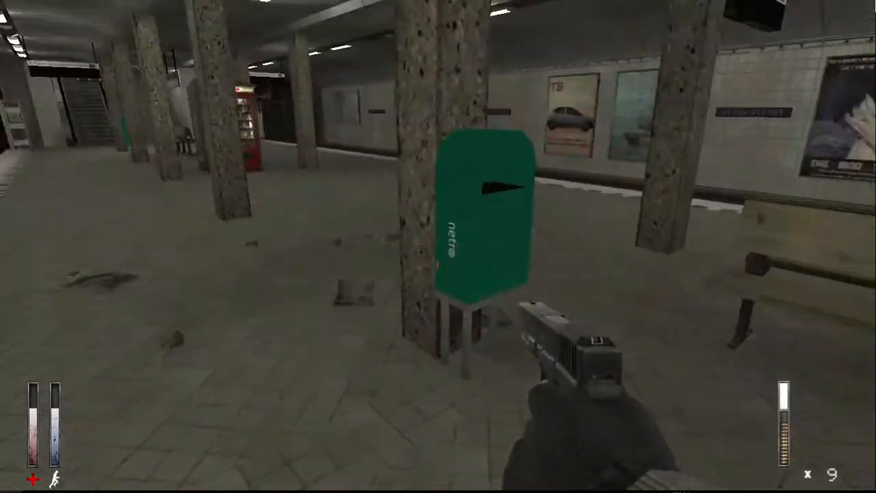
mouse_move(438, 247)
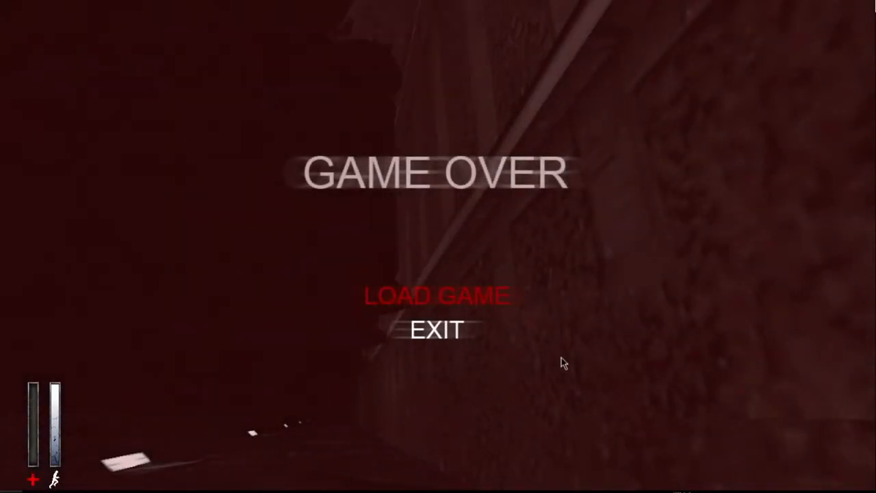
From the GAME OVER screen, load a saved game to resume play with the shotgun.
click(435, 296)
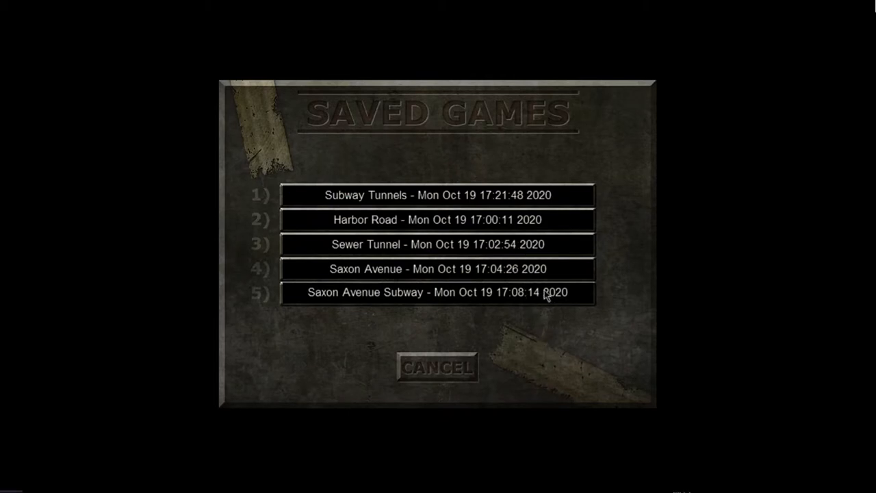
mouse_move(539, 252)
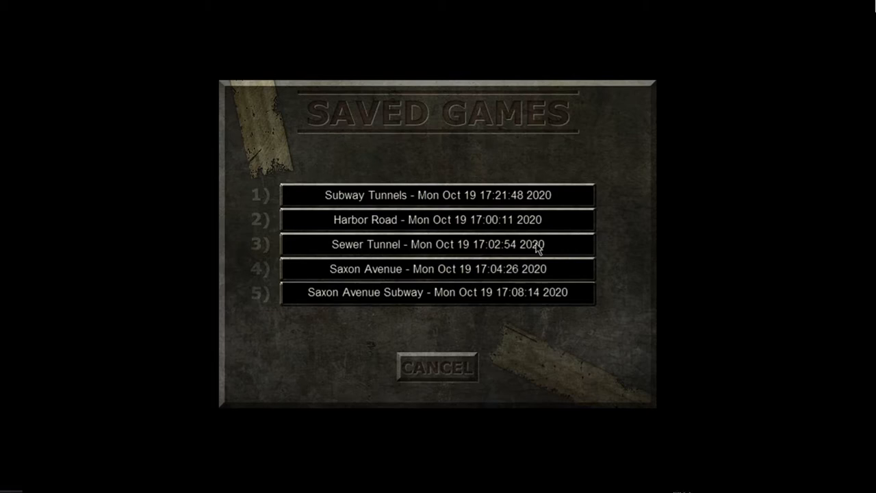
click(439, 244)
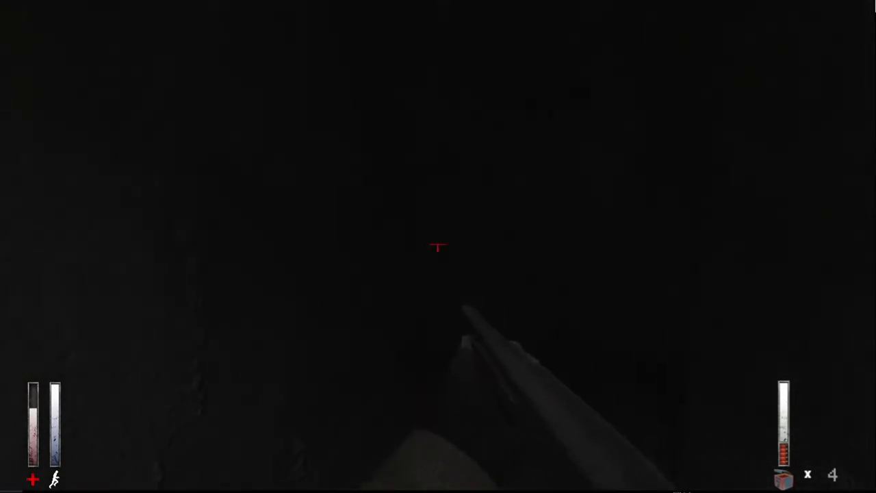
Switch from the shotgun to the Glock and collect ammo until full.
key(tab)
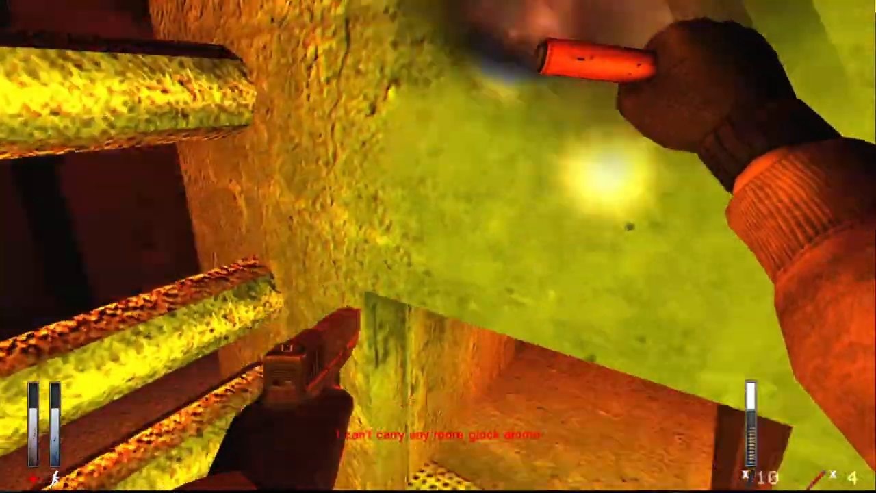
Past the red-lit tunnel, bring up the game menu's Saved Games list.
key(tab)
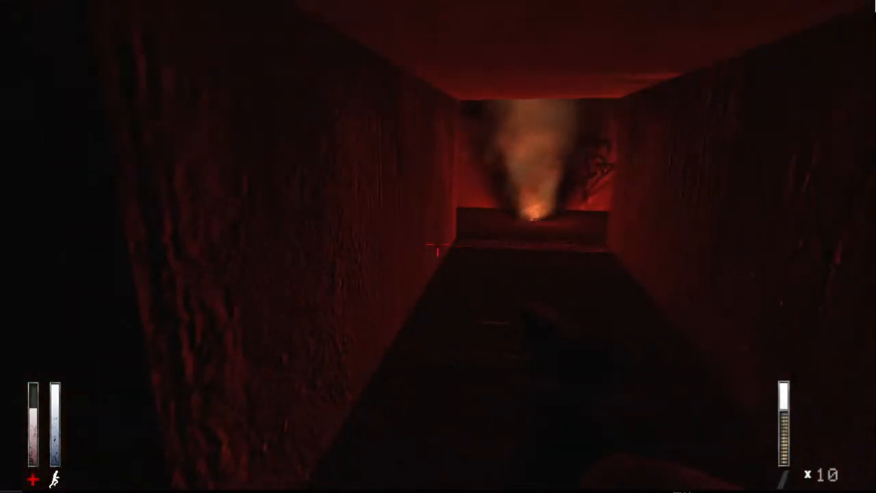
key(Tab)
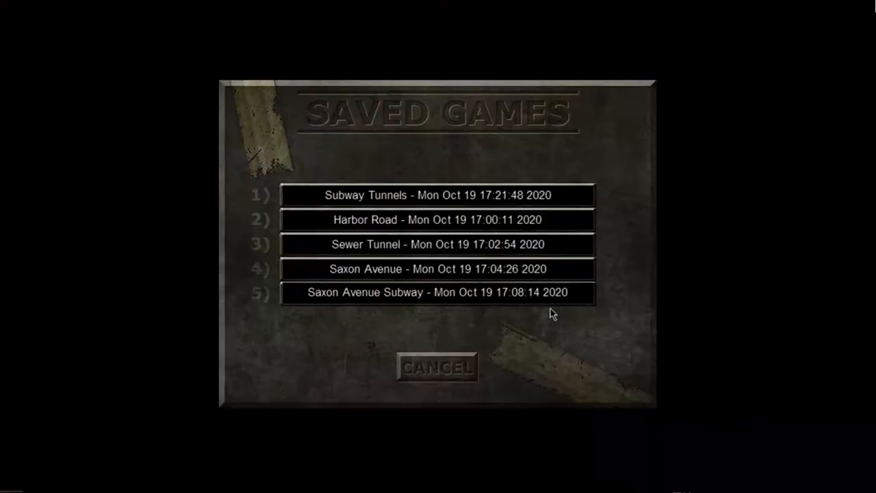
mouse_move(553, 282)
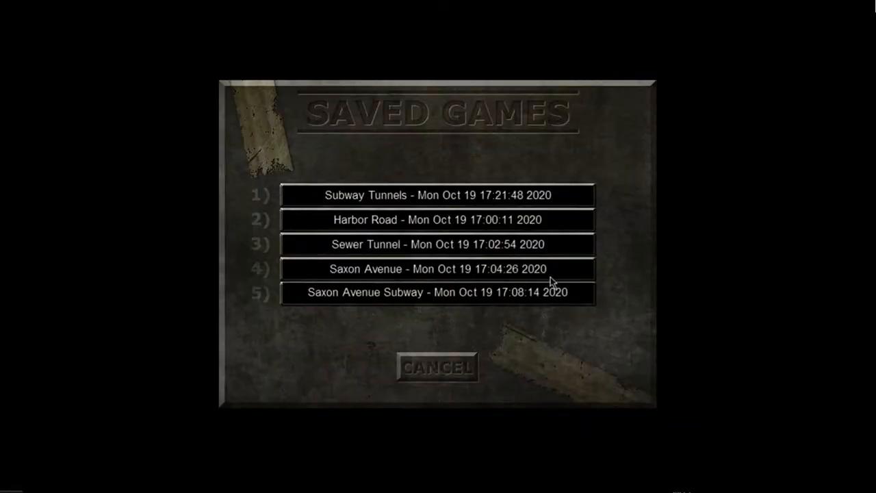
Load a save, returning to the yellow-lit tunnel with pistol and lit flare.
click(438, 269)
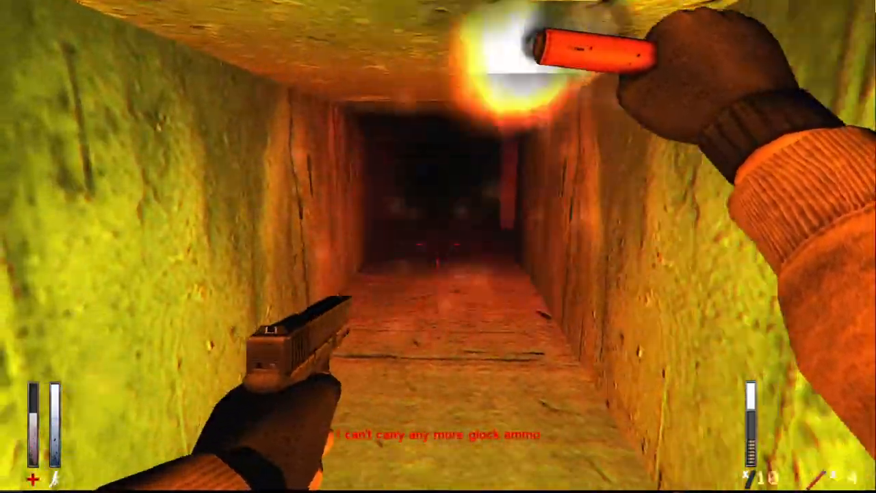
Review the Bag, Pockets and Quick Select slots and the Saxon Avenue objective.
key(Tab)
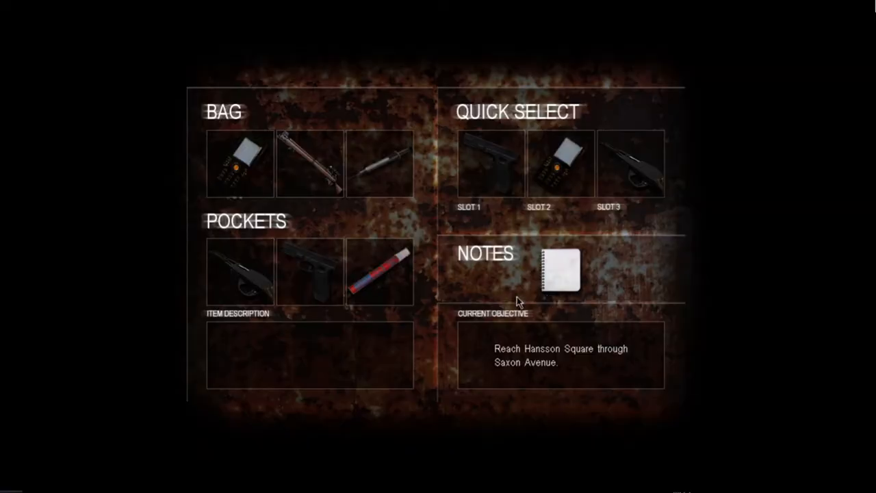
click(381, 271)
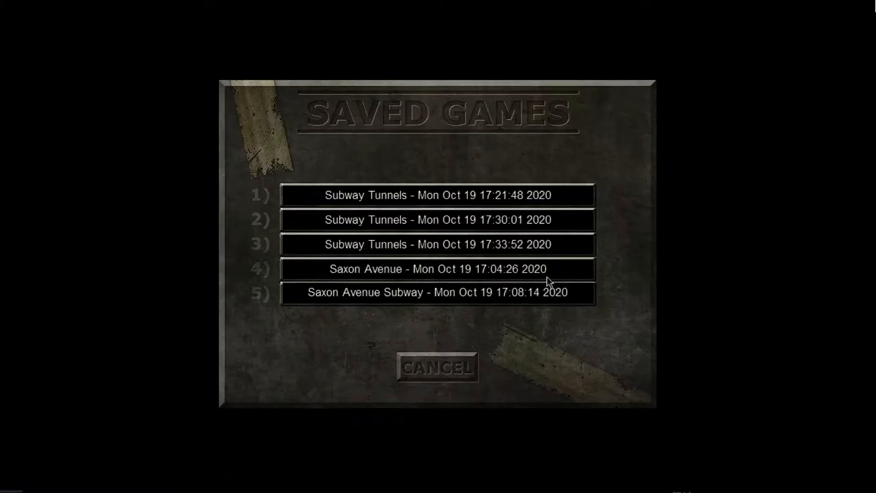
mouse_move(553, 335)
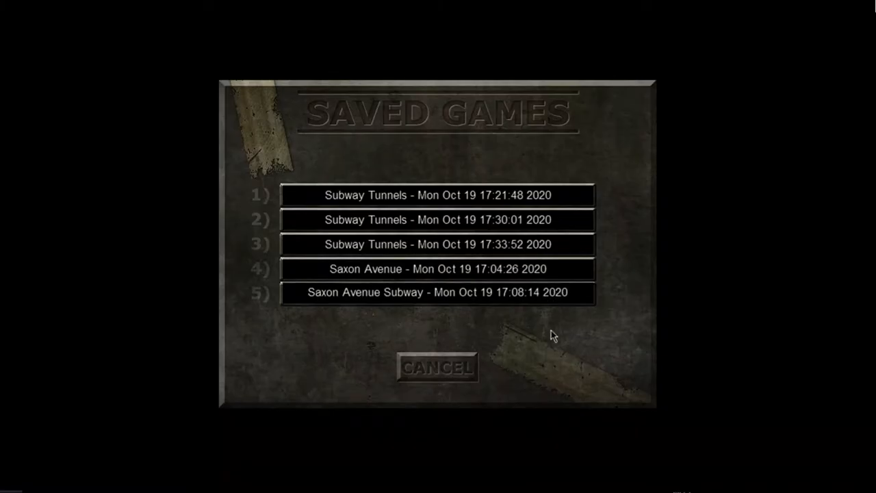
mouse_move(578, 304)
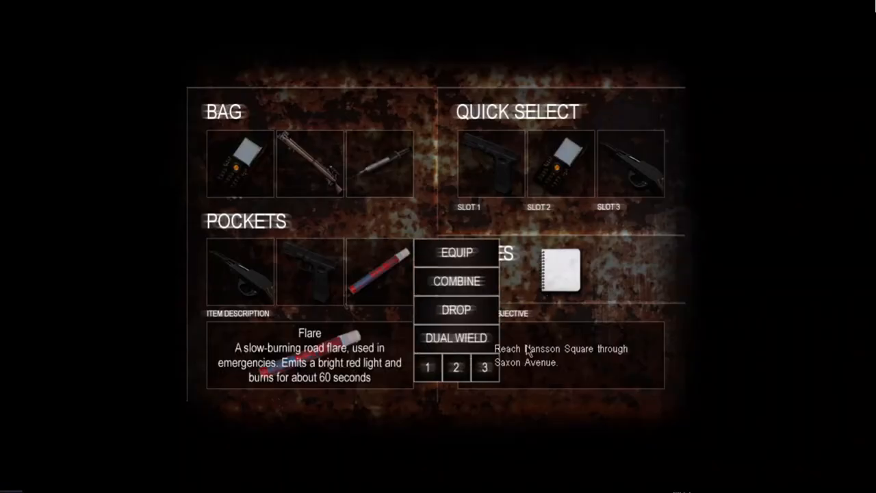
Choose an option for the flare and walk out onto the lamppost-lit street.
click(456, 252)
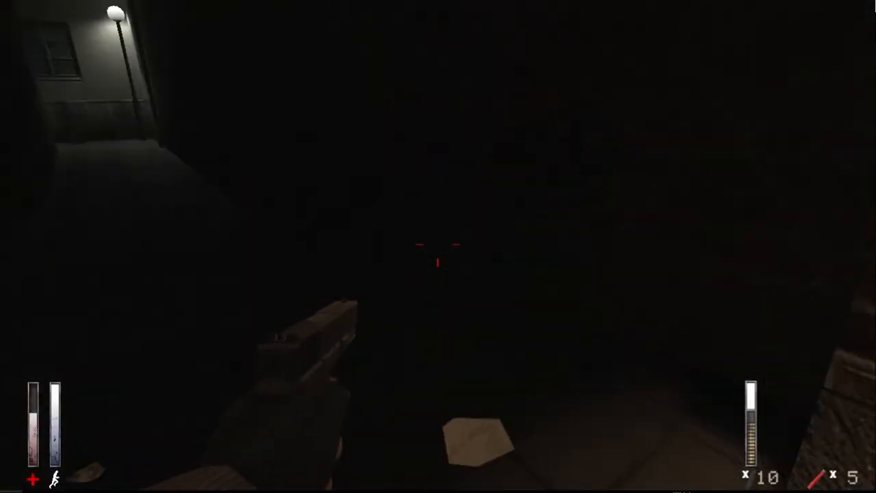
Fire the pistol down the bus aisle until the attacker drops.
click(439, 246)
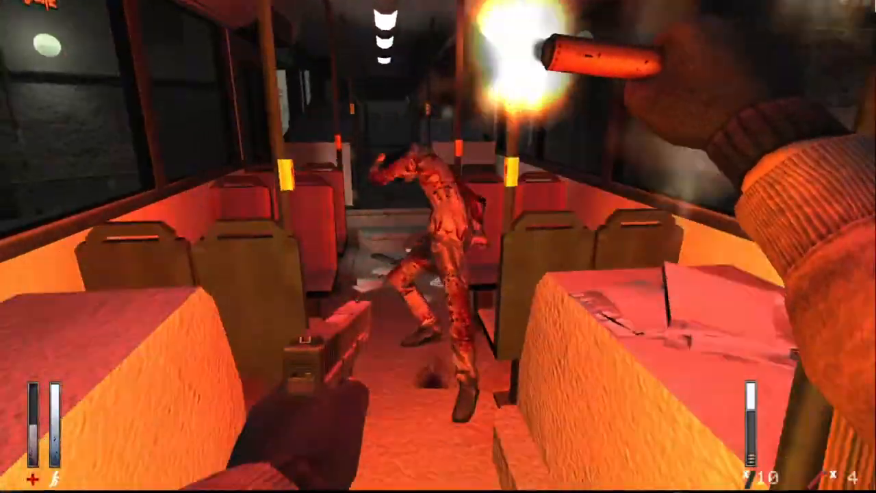
click(438, 247)
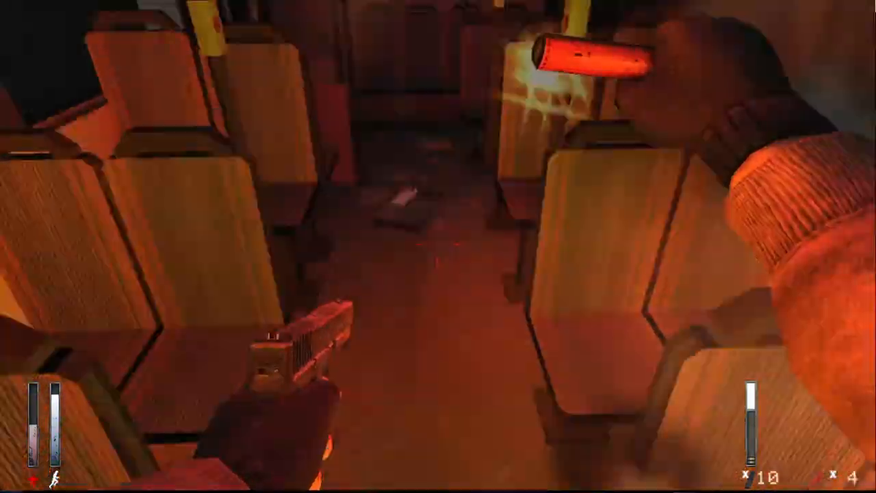
click(439, 246)
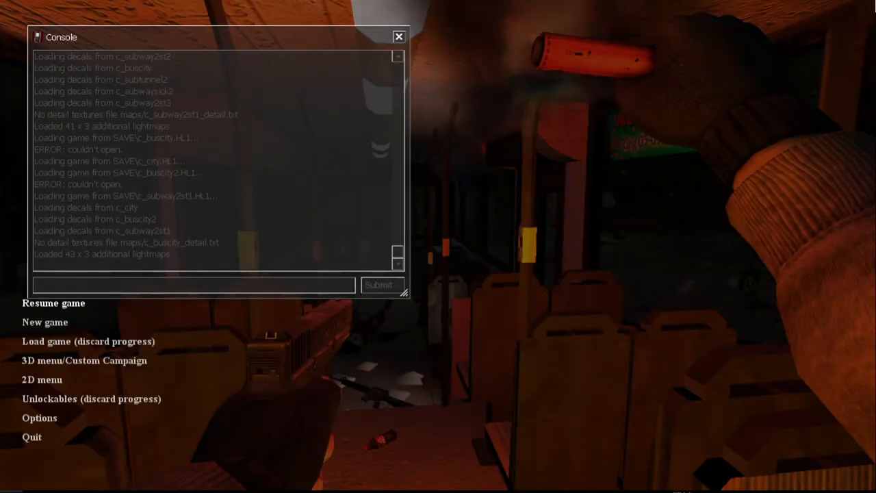
Load a saved game, discarding progress, back to the tiled subway station.
click(54, 302)
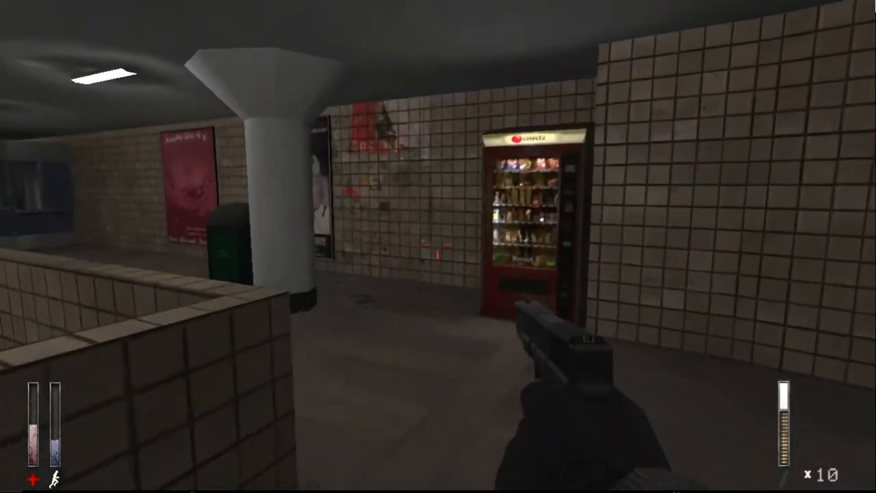
mouse_move(438, 246)
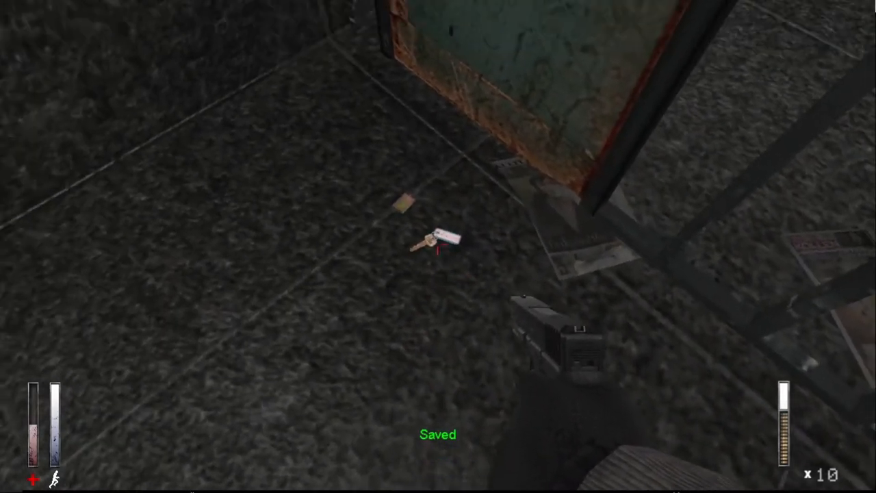
mouse_move(438, 247)
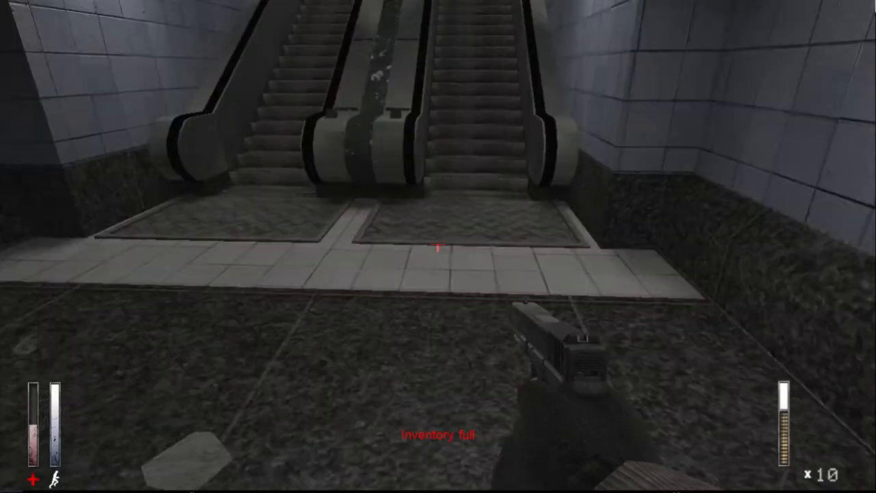
Discard the green booklet from the bag and pick up the Hunting Rifle with 15 rounds.
key(tab)
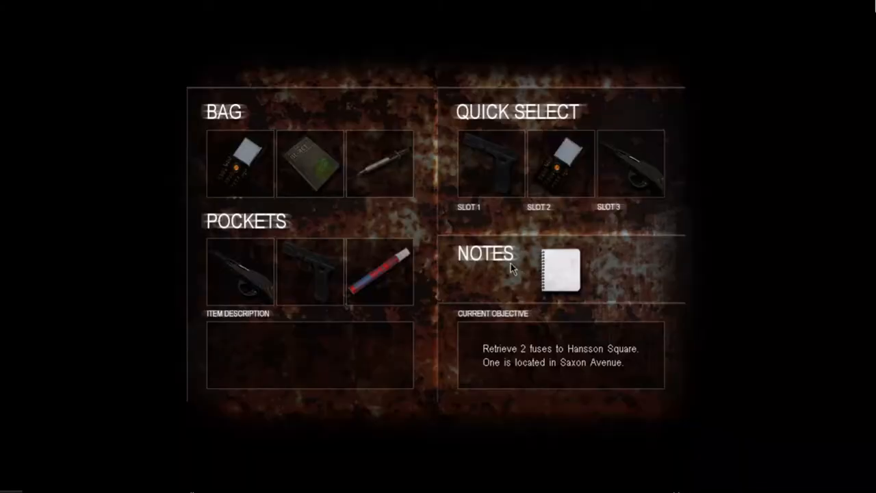
click(310, 163)
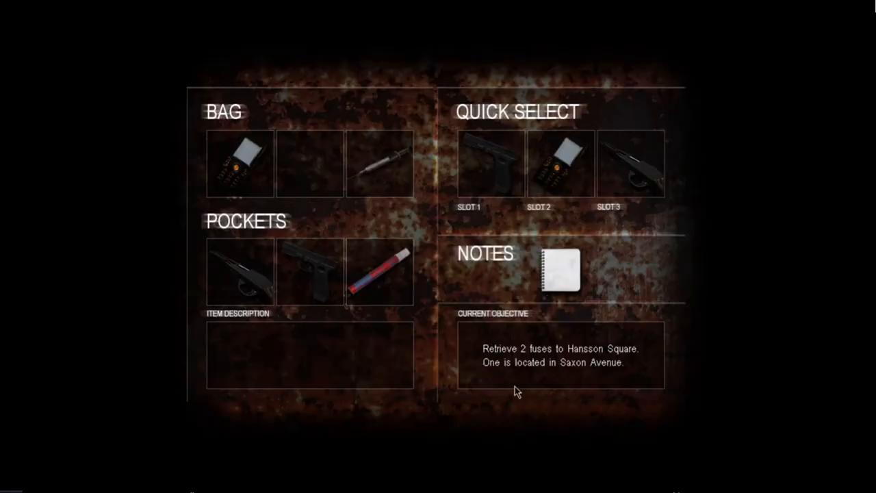
click(381, 271)
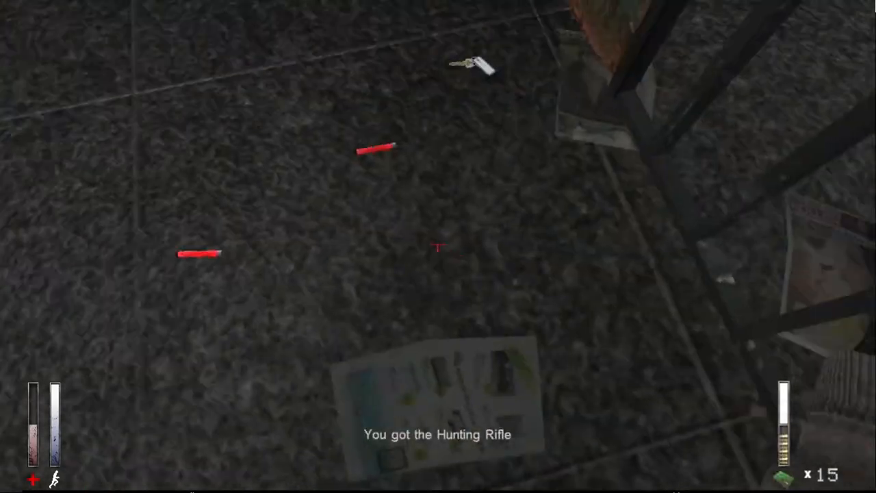
Walk through the corridors to the tiled stairway descending toward the platform.
key(tab)
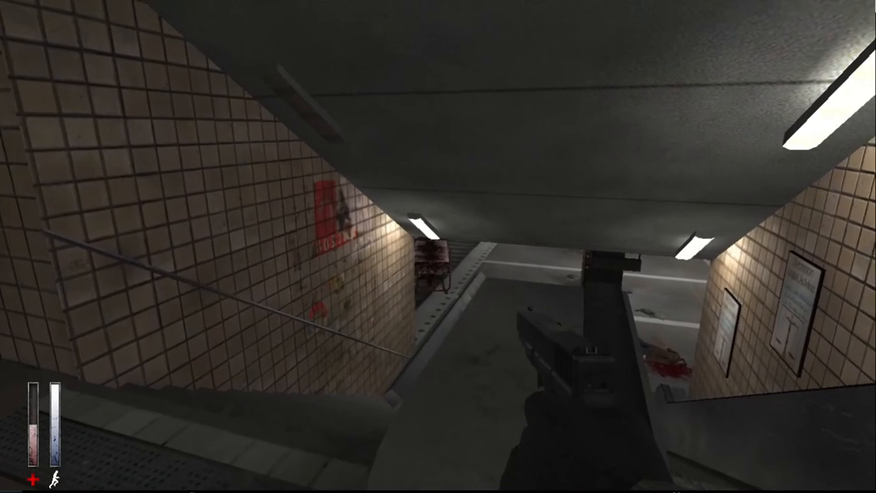
Descend to the Hansson Square platform and bring up the bag showing the stored key.
key(Tab)
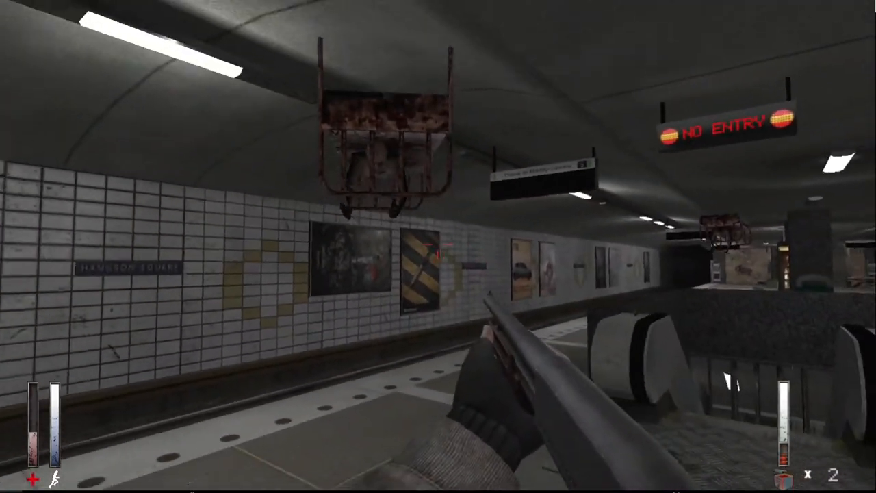
key(tab)
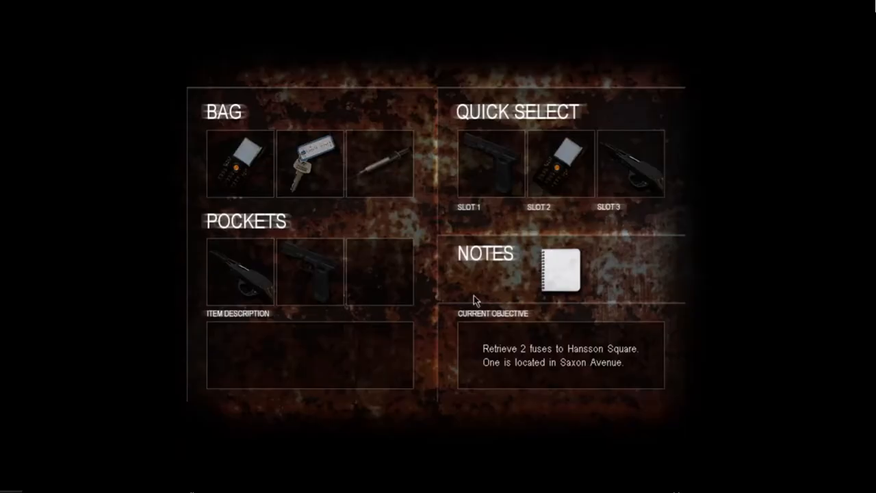